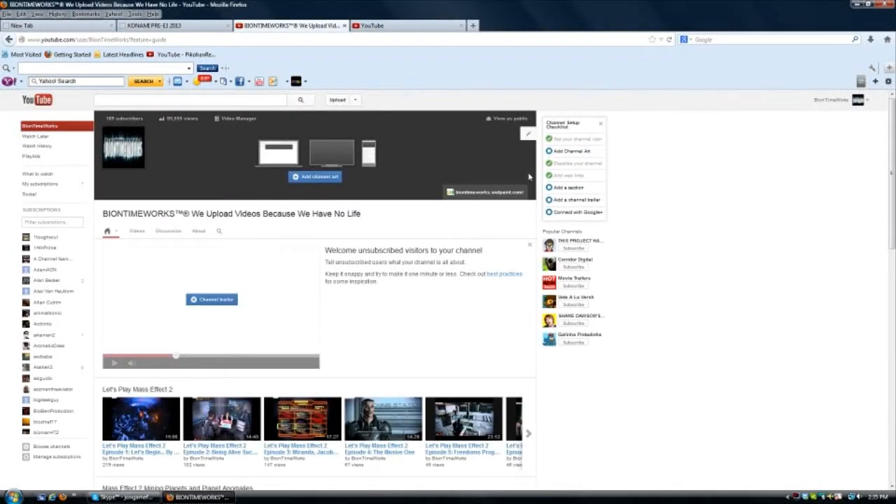
pyautogui.moveTo(527, 134)
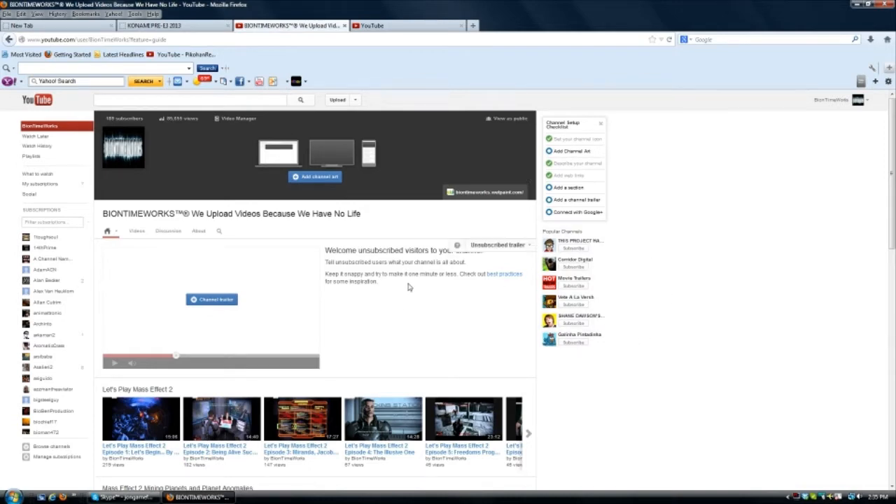
pyautogui.moveTo(422, 304)
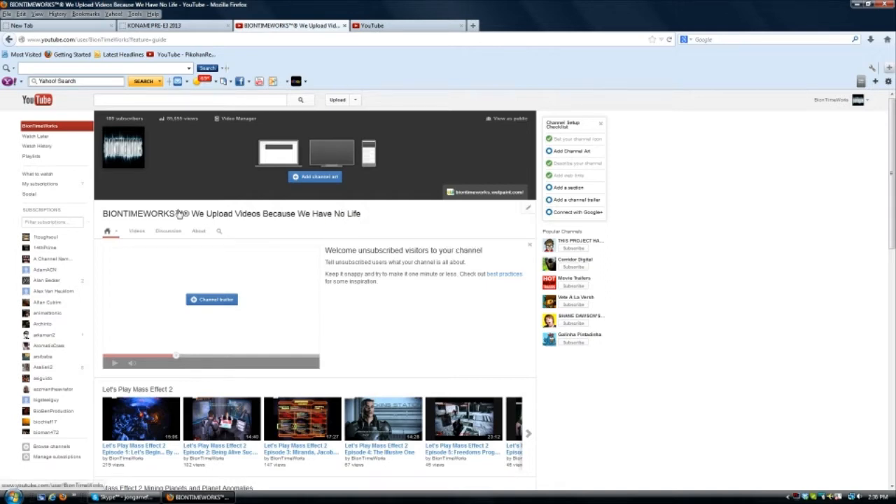
pyautogui.moveTo(393, 218)
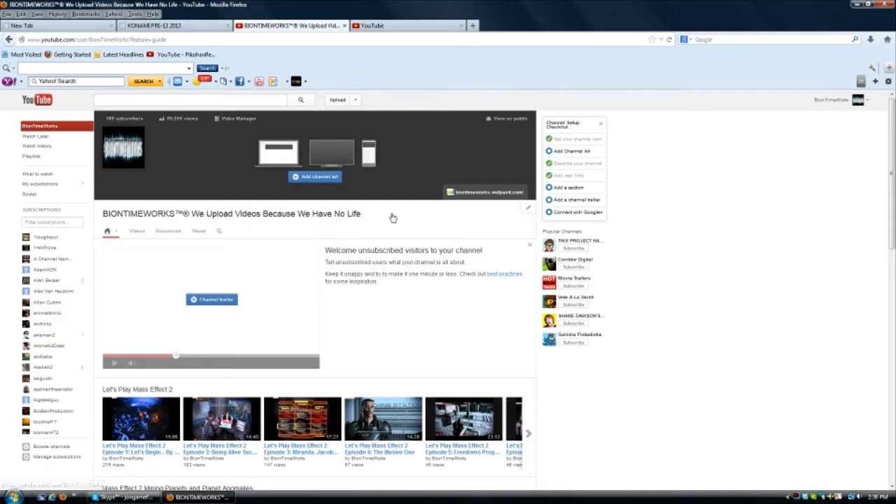
pyautogui.moveTo(375, 220)
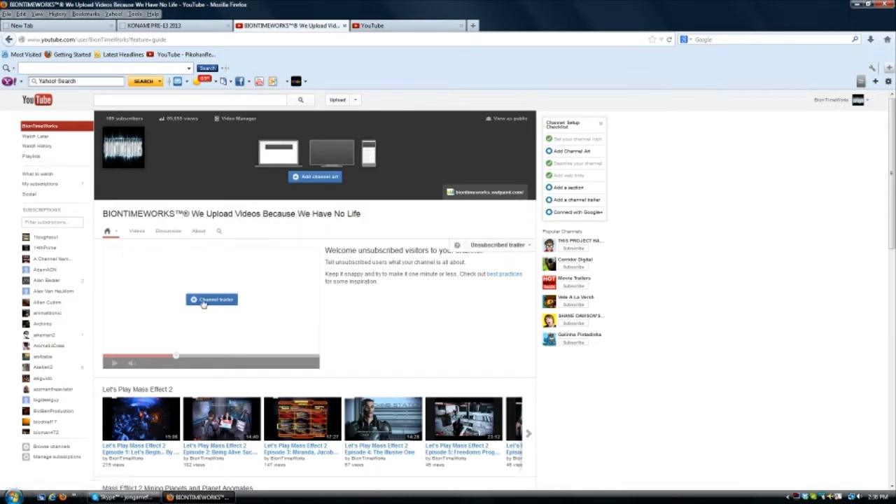
pyautogui.moveTo(232, 341)
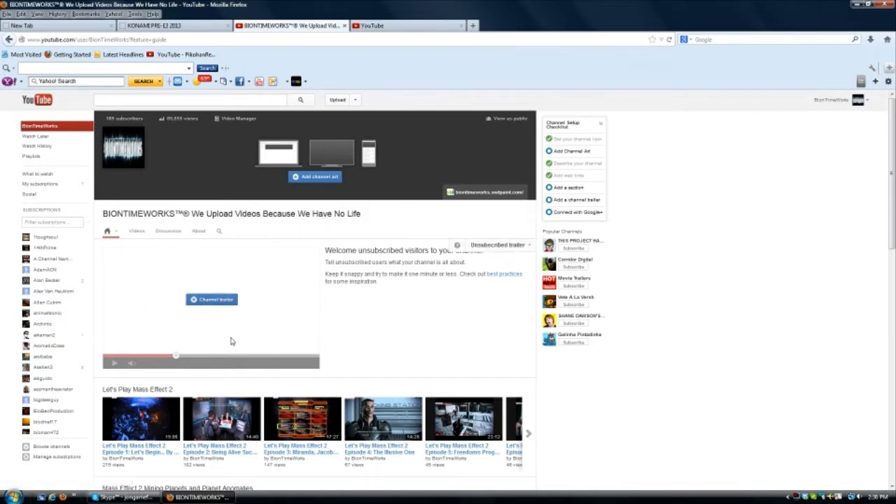
pyautogui.scroll(-3)
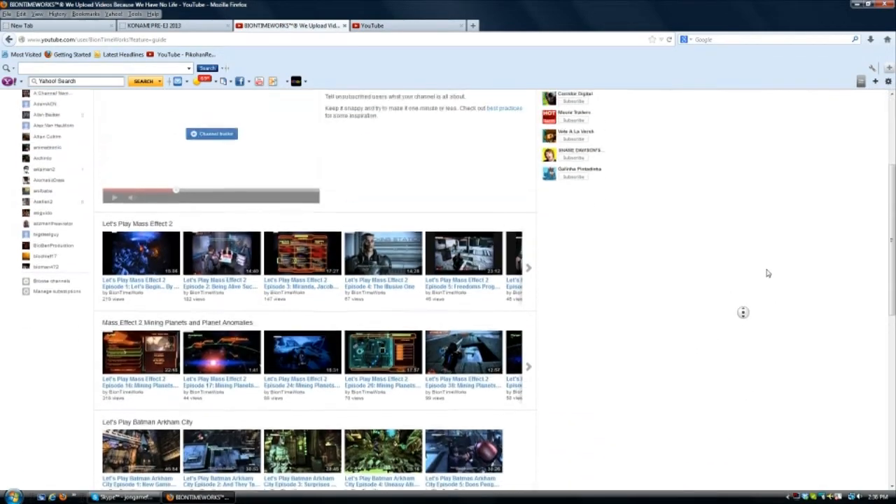
pyautogui.scroll(3)
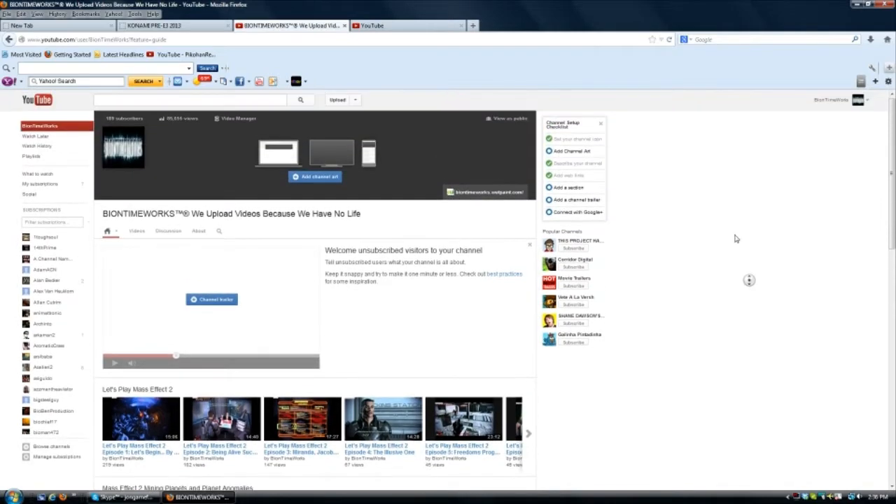
pyautogui.moveTo(725, 313)
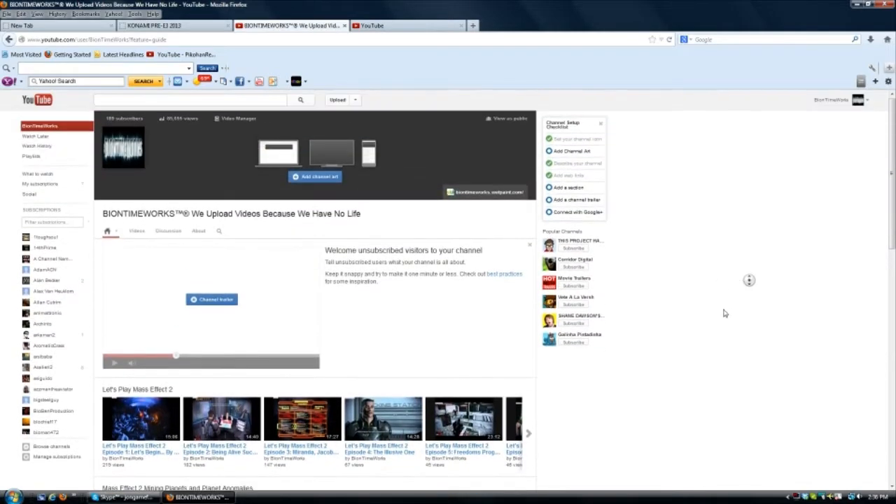
pyautogui.scroll(-3)
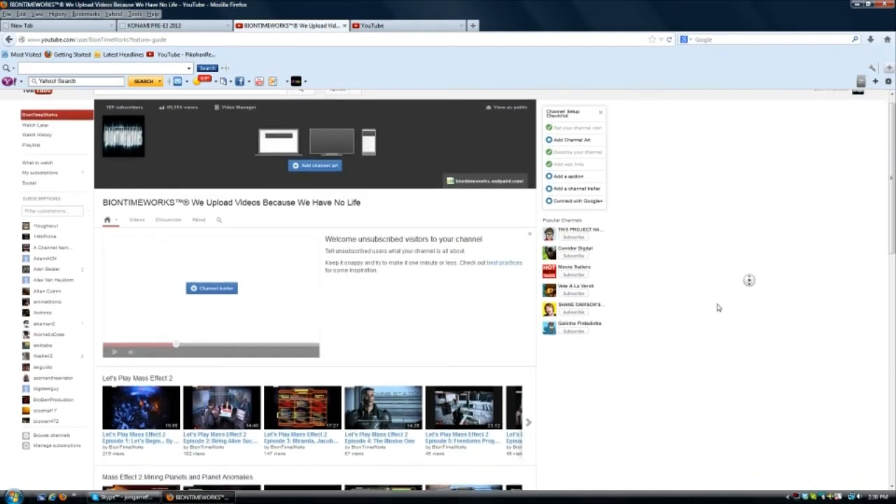
pyautogui.moveTo(745, 294)
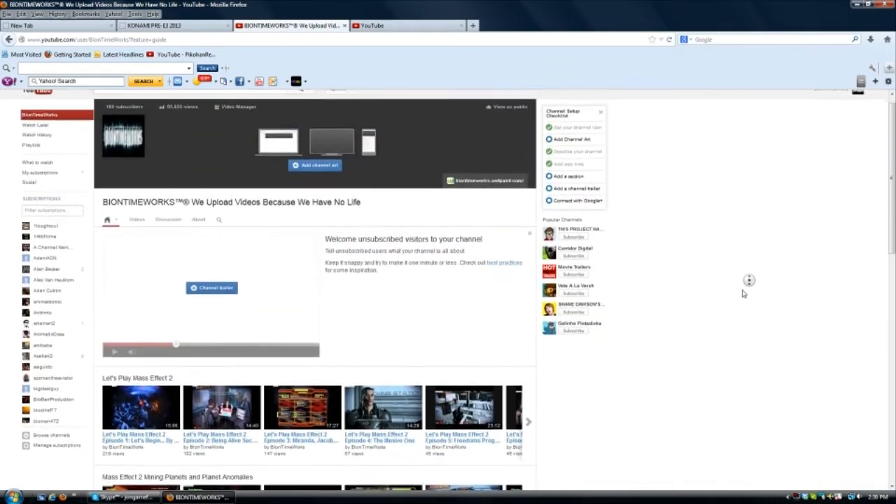
pyautogui.scroll(-3)
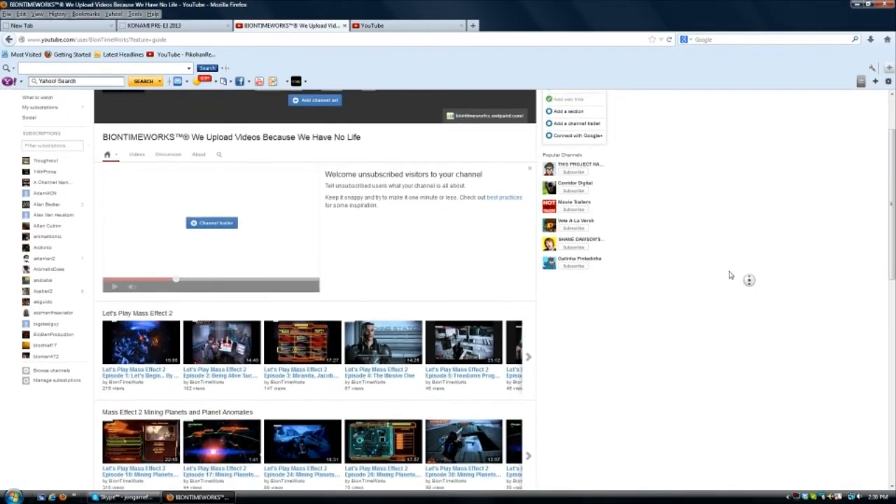
pyautogui.scroll(-3)
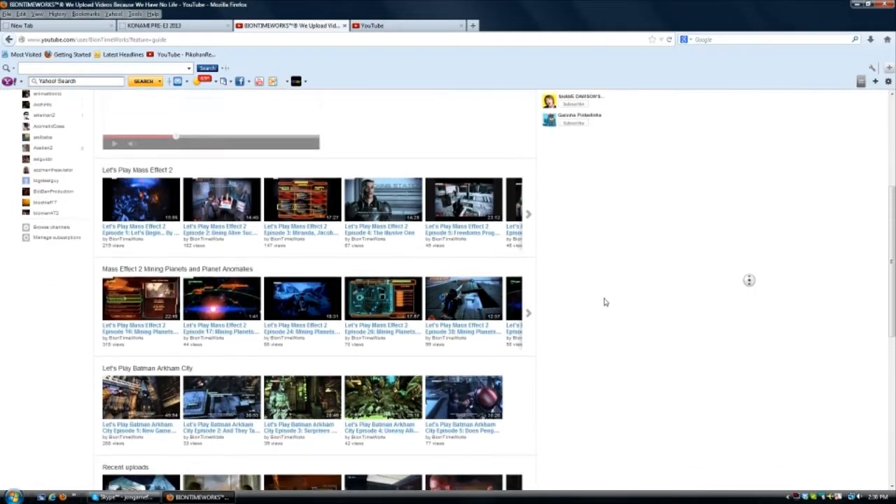
pyautogui.scroll(-3)
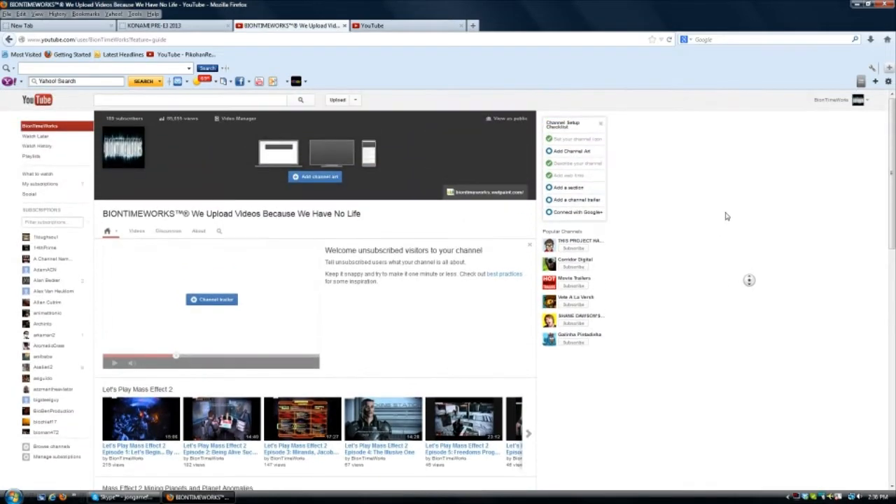
pyautogui.scroll(-3)
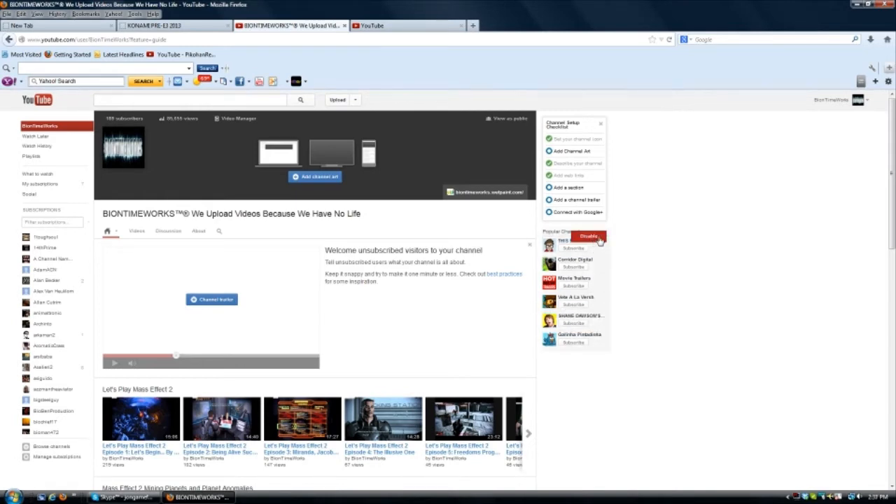
pyautogui.click(585, 236)
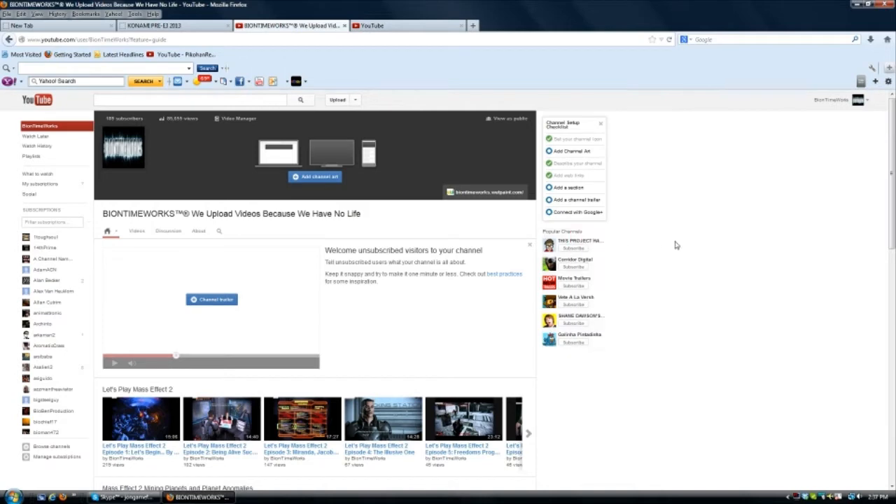
pyautogui.moveTo(622, 345)
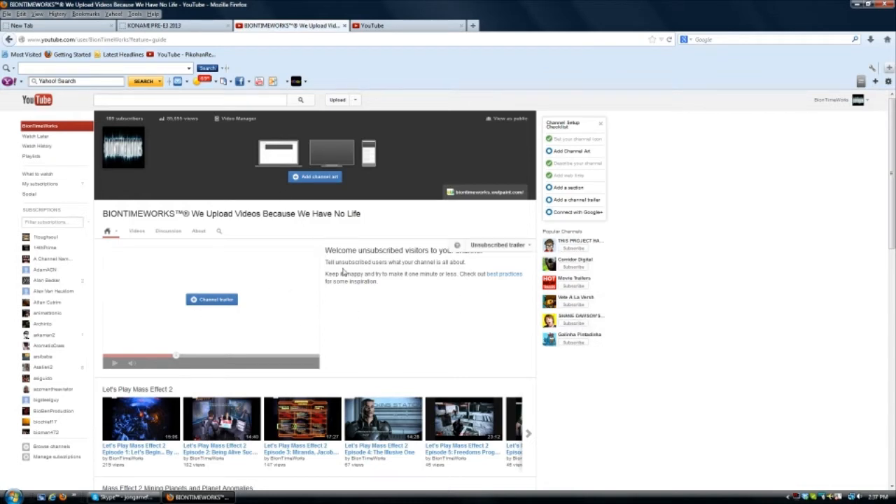
pyautogui.moveTo(471, 334)
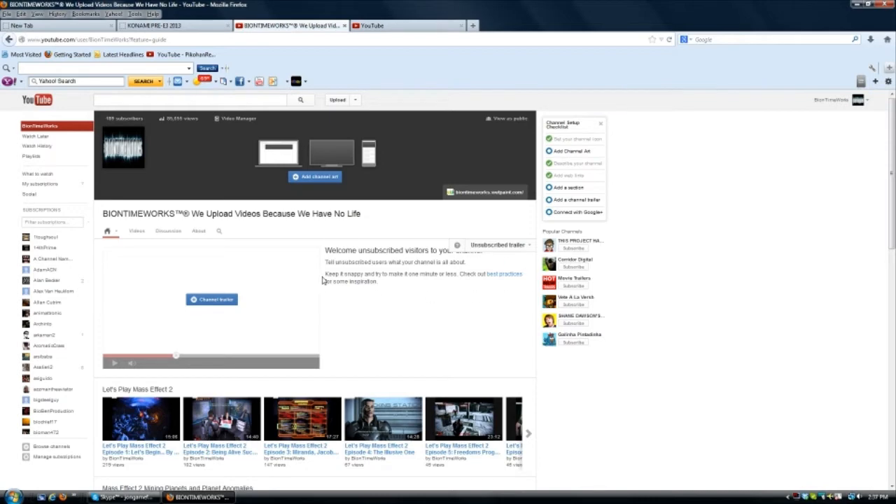
pyautogui.scroll(-3)
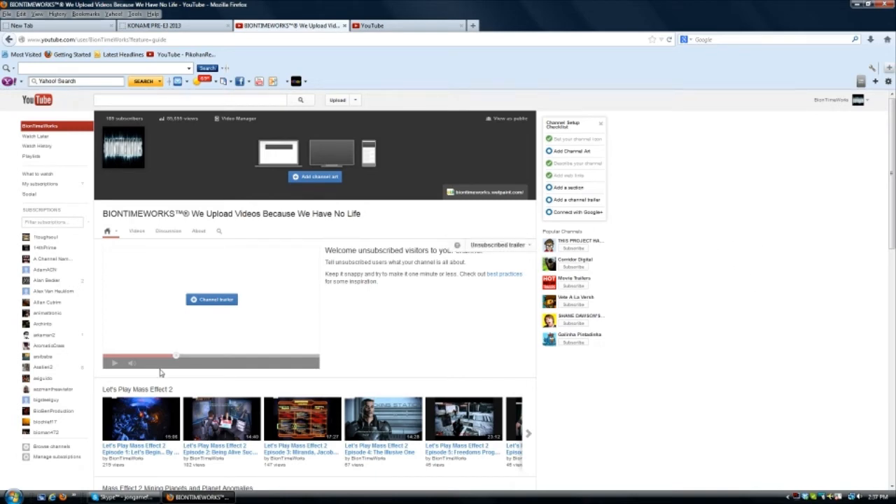
pyautogui.moveTo(390, 283)
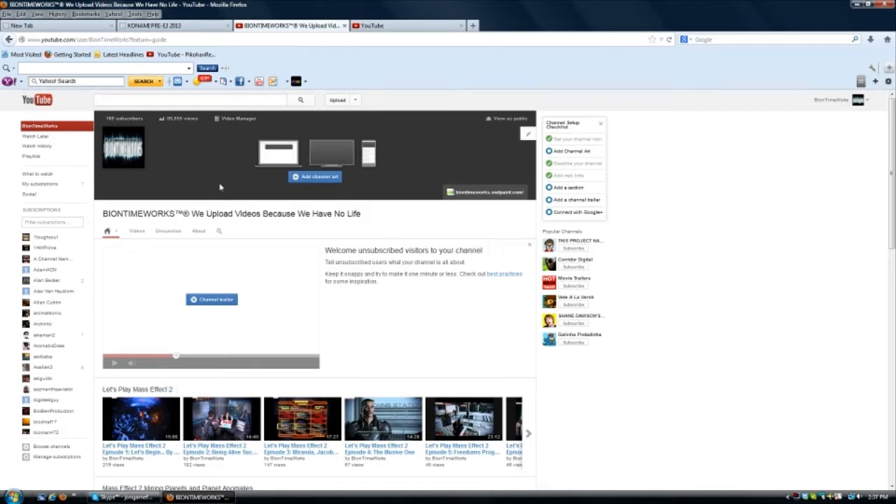
pyautogui.moveTo(112, 186)
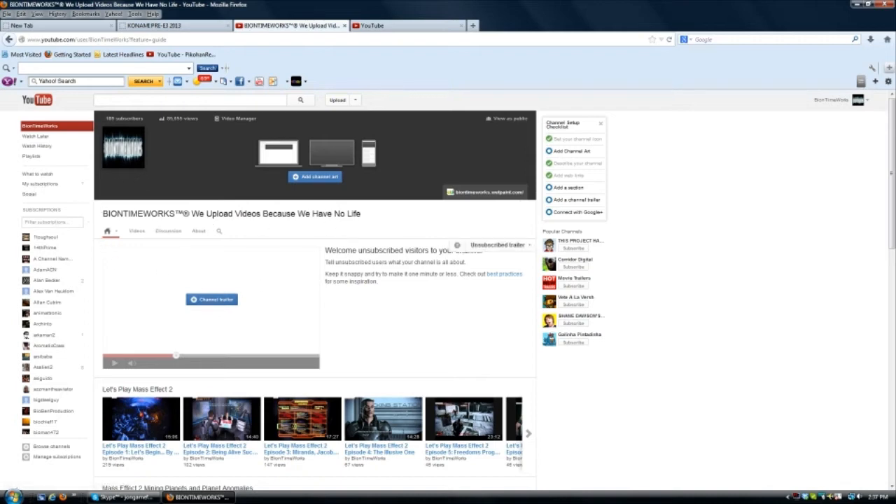
pyautogui.moveTo(264, 303)
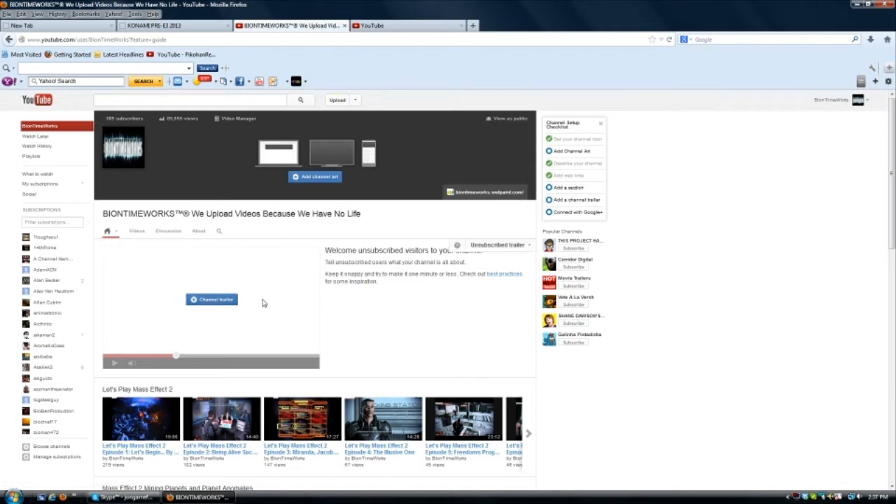
pyautogui.moveTo(290, 288)
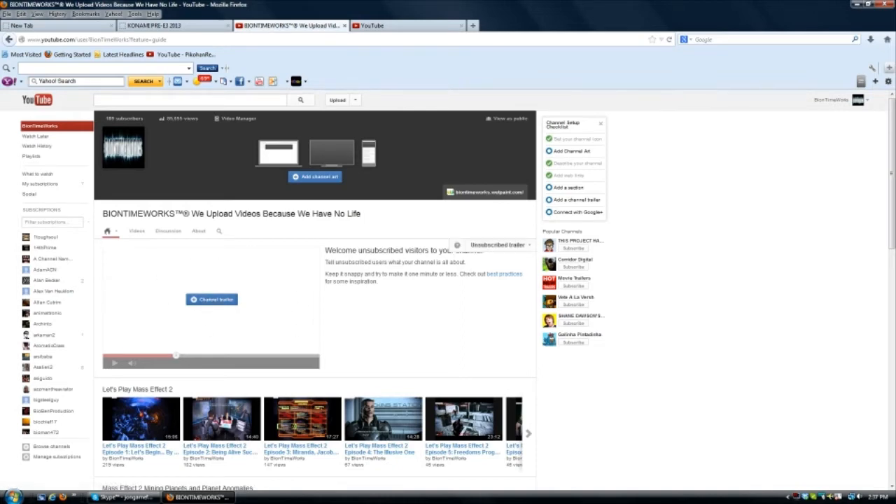
pyautogui.moveTo(496, 314)
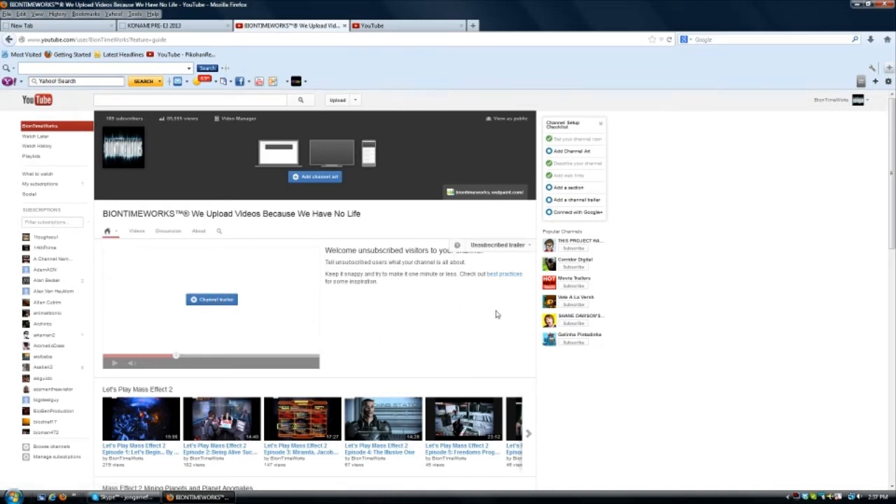
pyautogui.moveTo(113, 299)
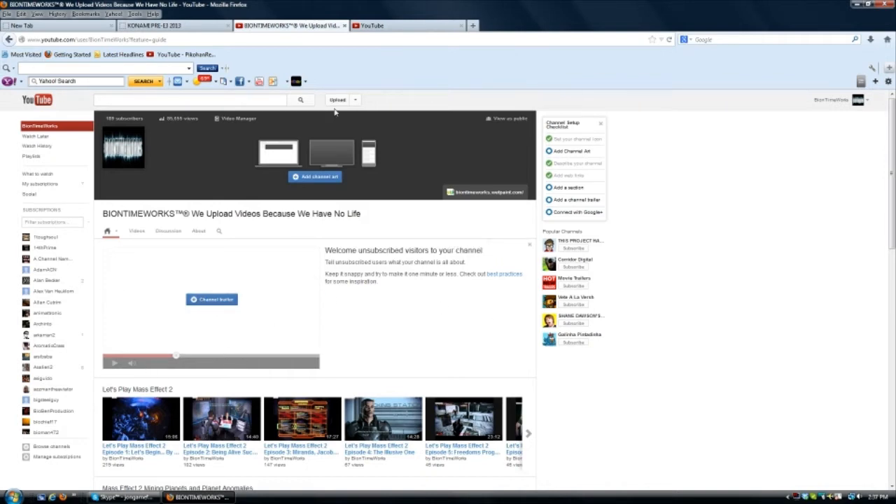
pyautogui.moveTo(744, 164)
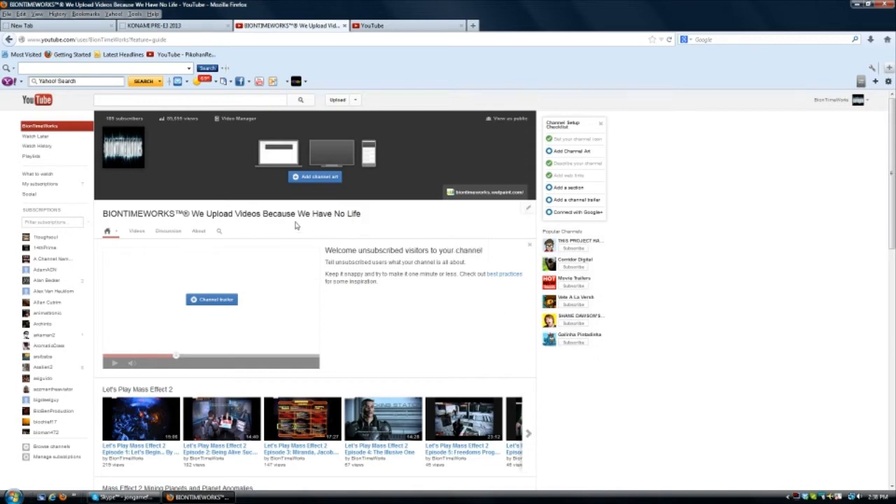
pyautogui.moveTo(719, 245)
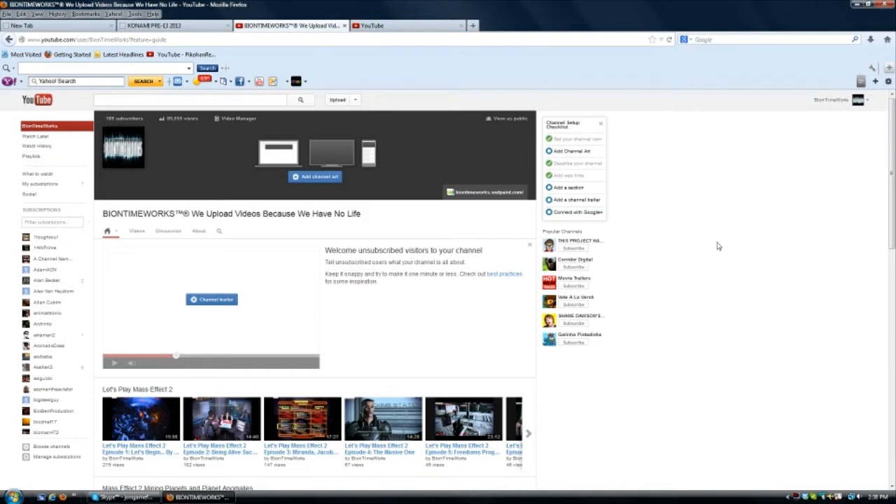
pyautogui.moveTo(723, 211)
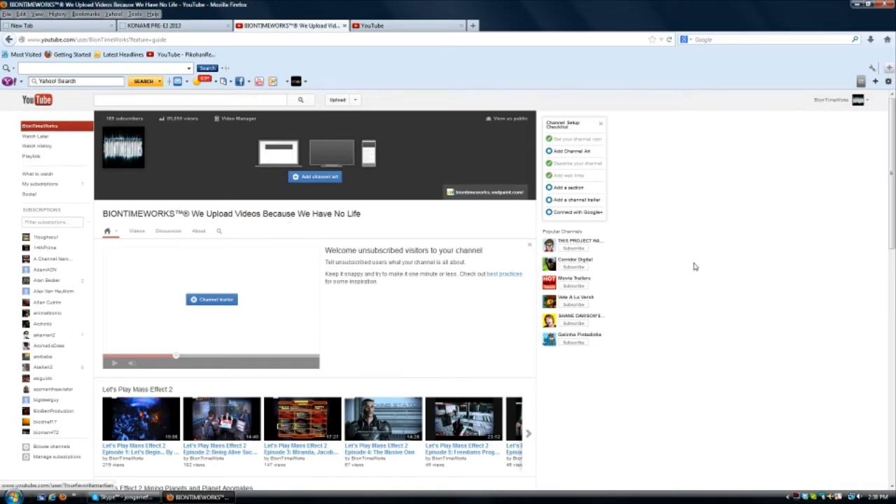
pyautogui.scroll(-3)
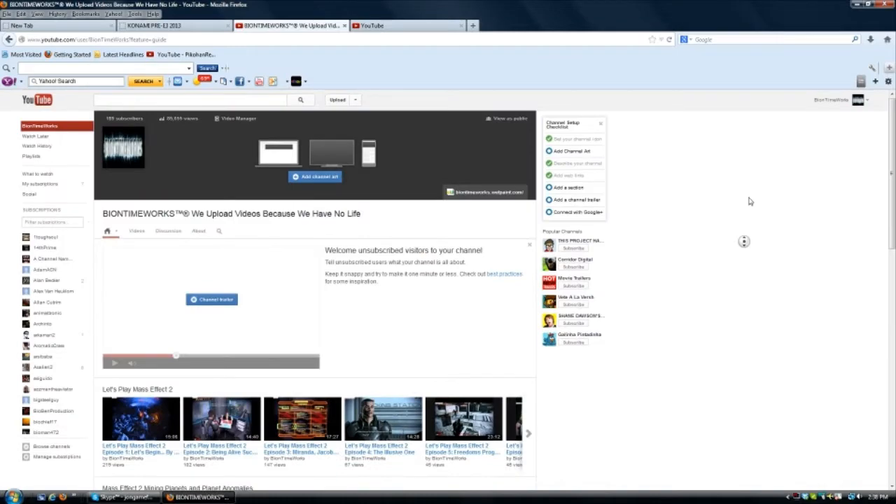
pyautogui.scroll(-3)
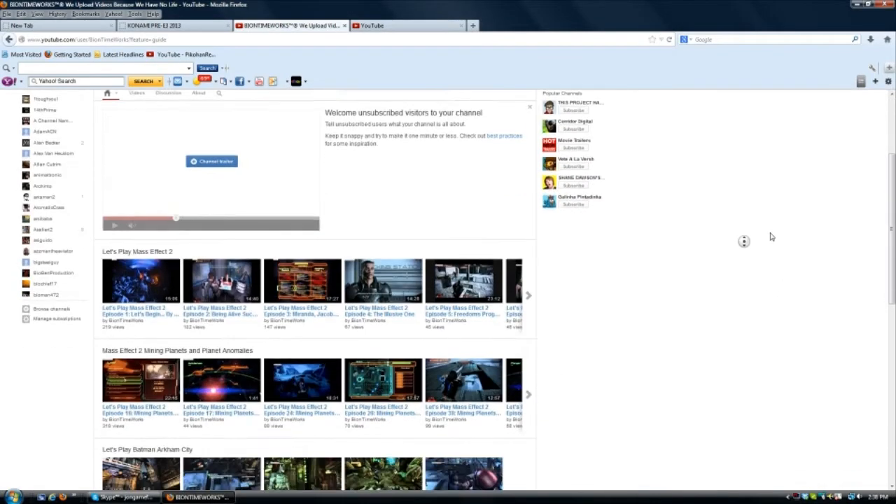
pyautogui.scroll(-3)
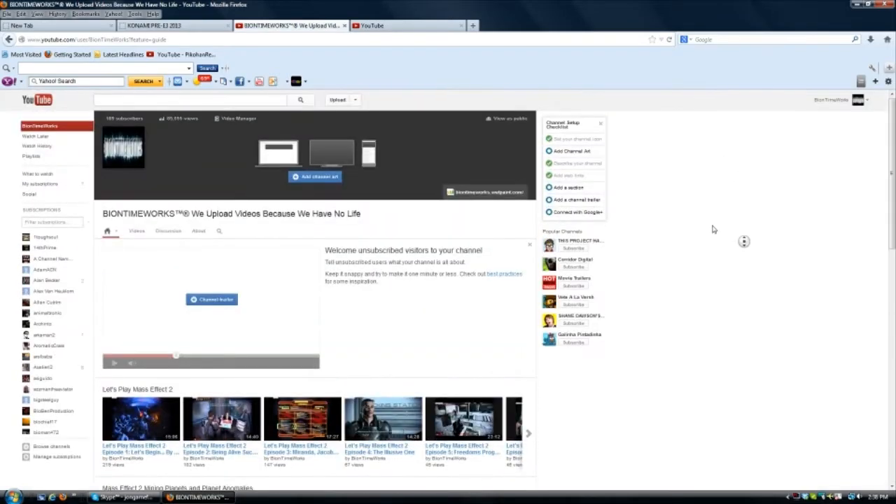
pyautogui.scroll(-3)
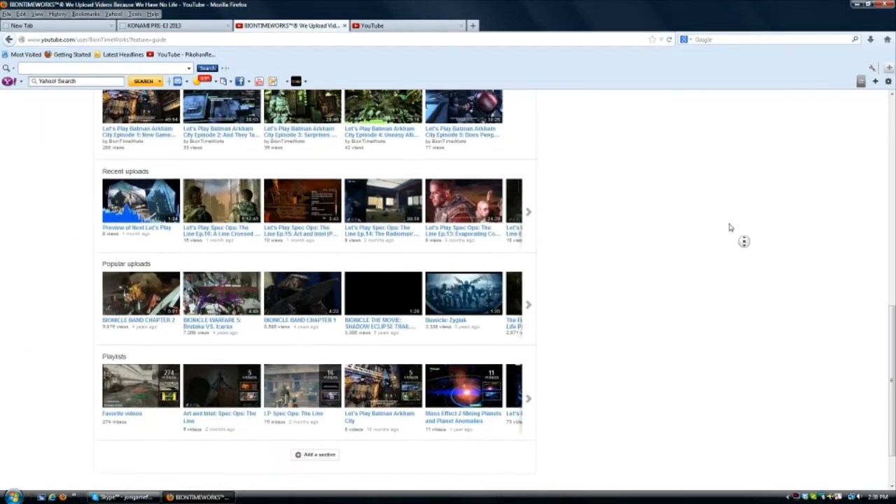
pyautogui.scroll(3)
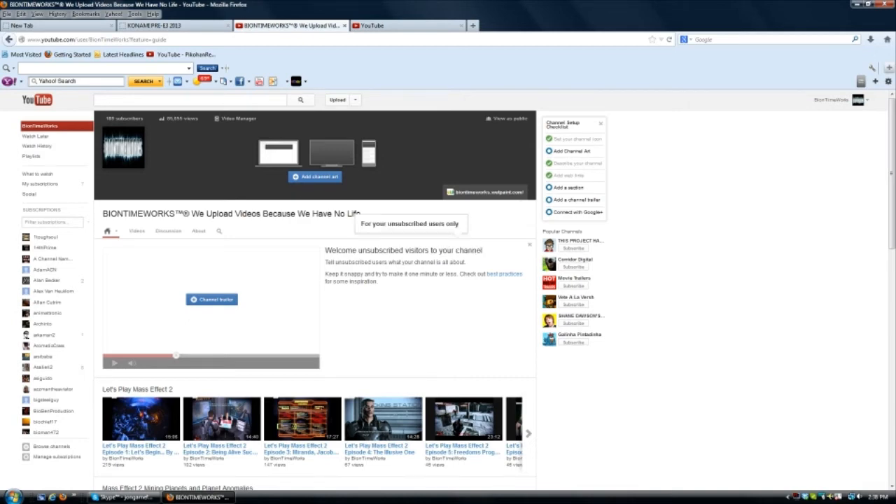
pyautogui.moveTo(644, 242)
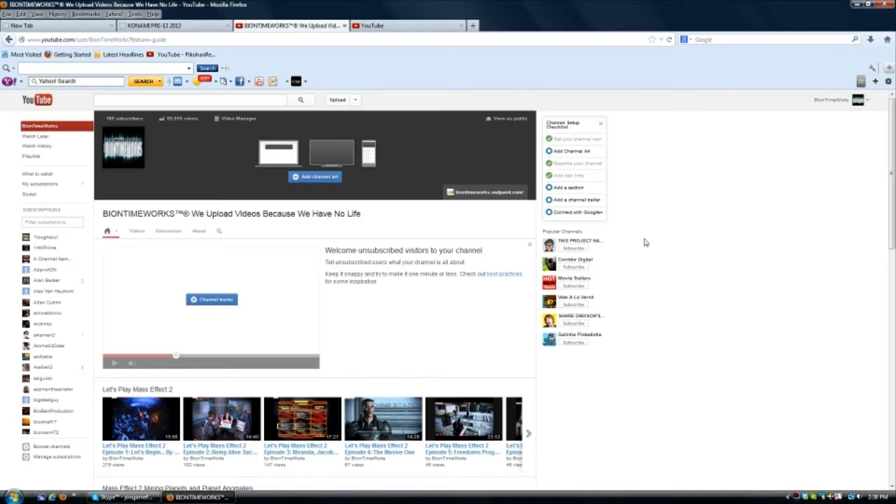
pyautogui.moveTo(637, 240)
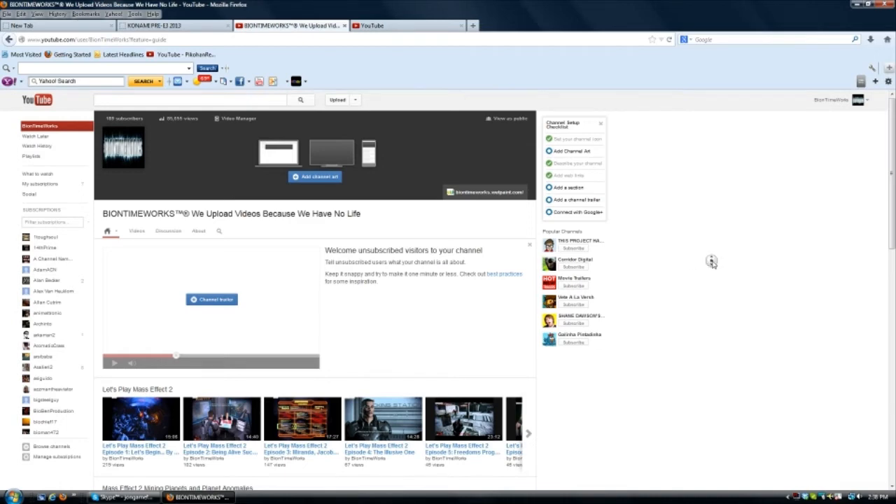
pyautogui.scroll(-3)
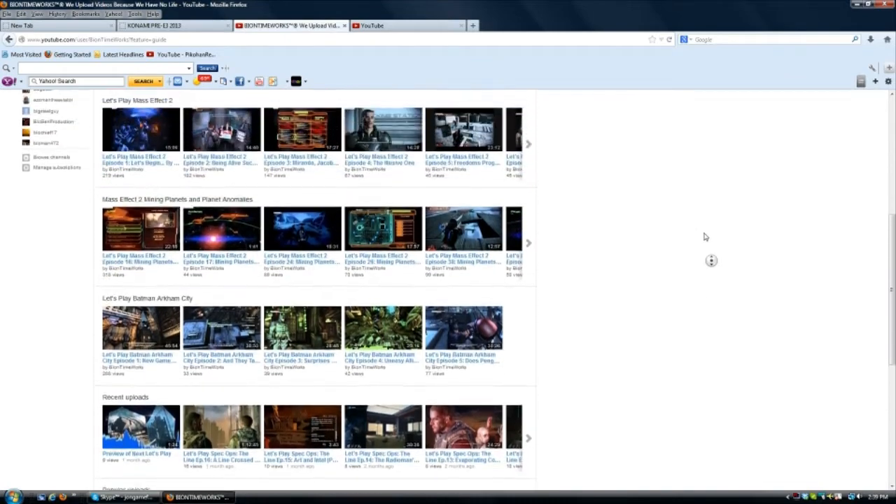
pyautogui.scroll(-3)
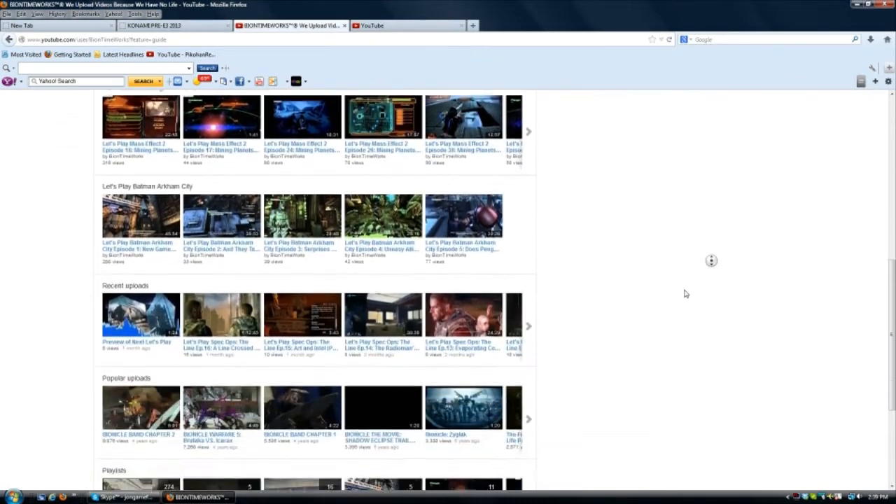
pyautogui.scroll(-3)
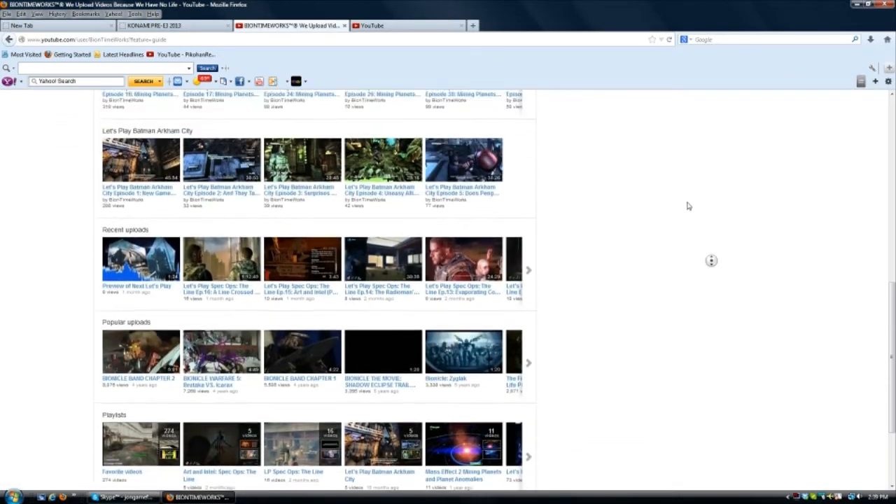
pyautogui.scroll(3)
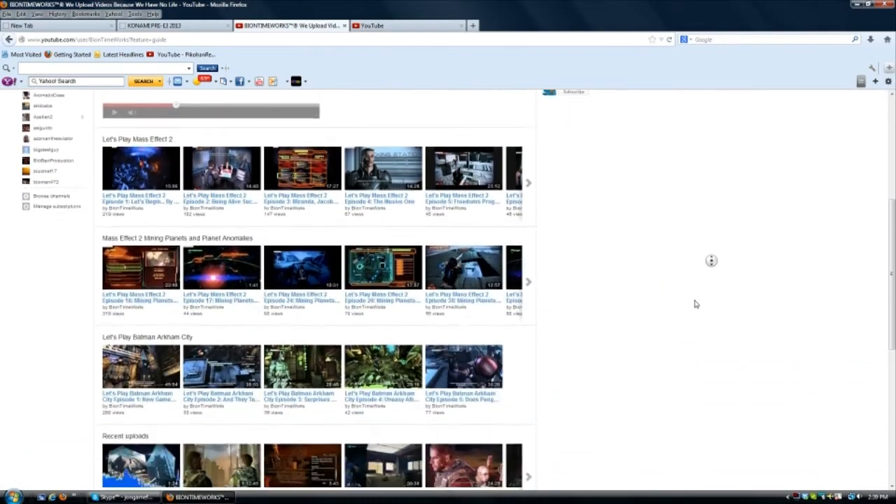
pyautogui.scroll(-3)
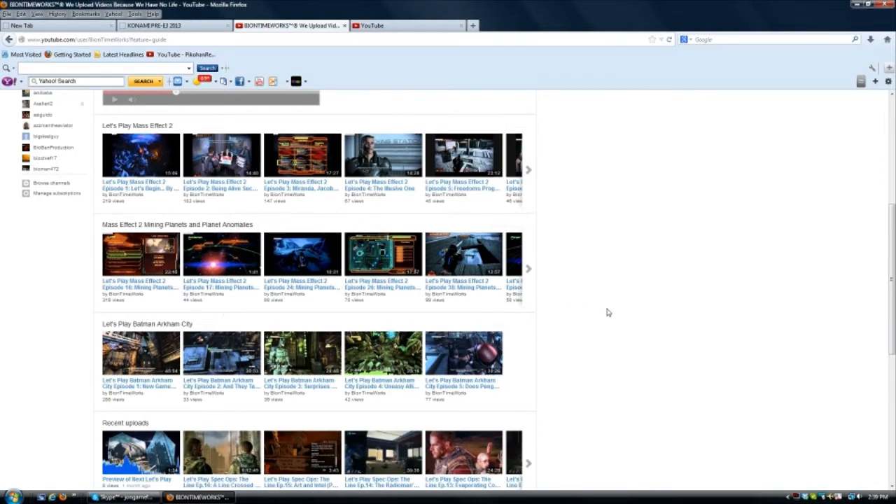
pyautogui.scroll(-3)
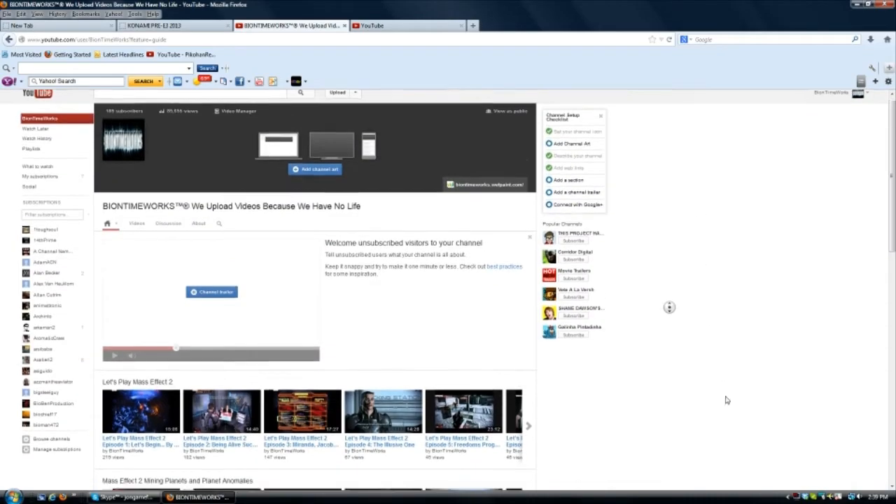
pyautogui.scroll(-3)
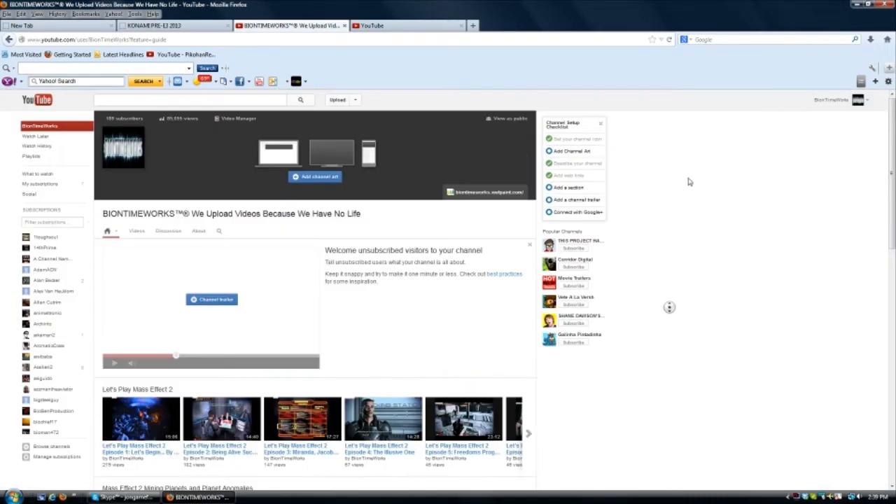
pyautogui.scroll(-3)
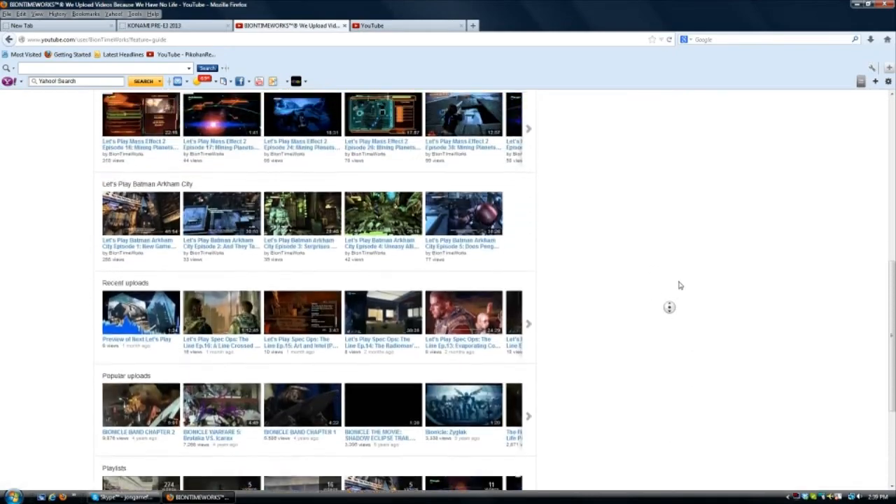
pyautogui.scroll(-3)
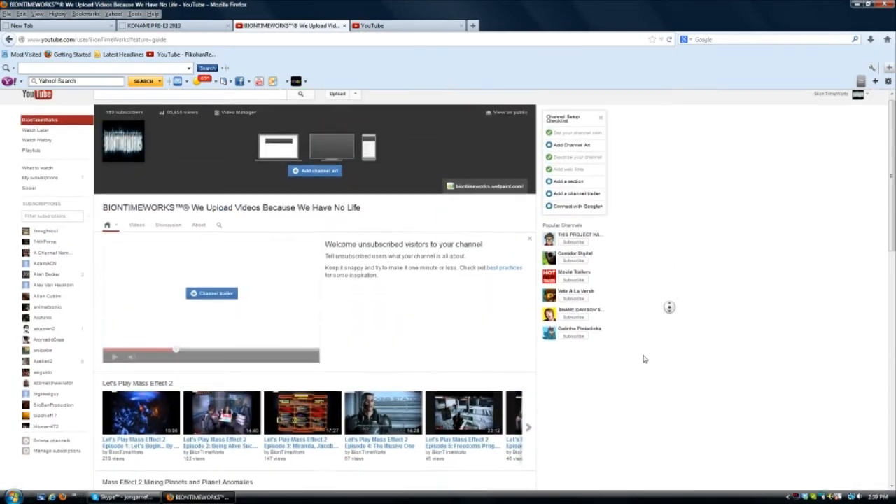
pyautogui.scroll(-3)
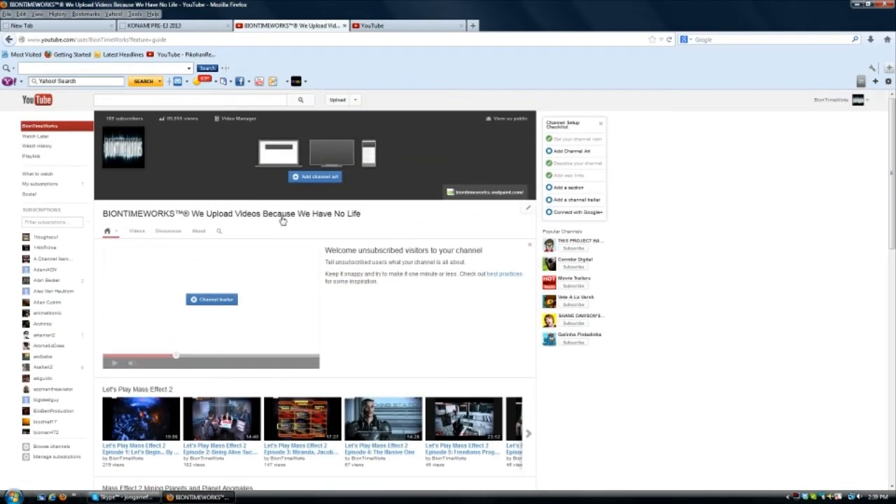
pyautogui.moveTo(209, 222)
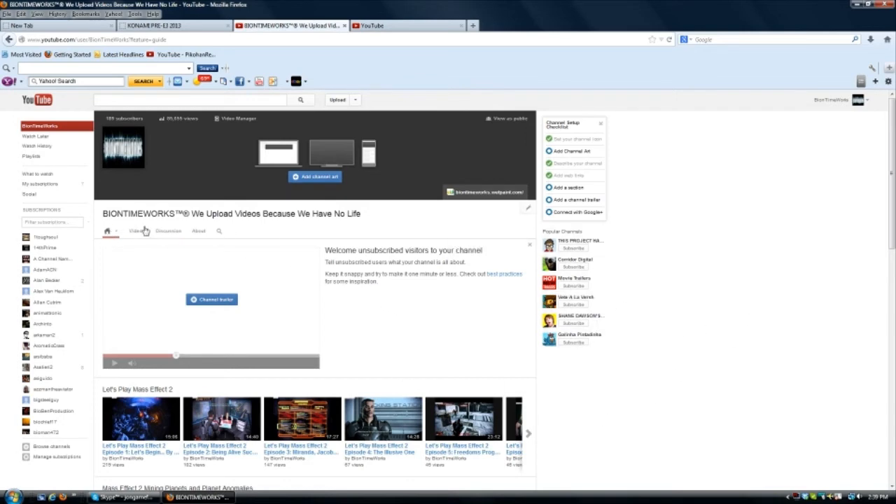
pyautogui.moveTo(167, 234)
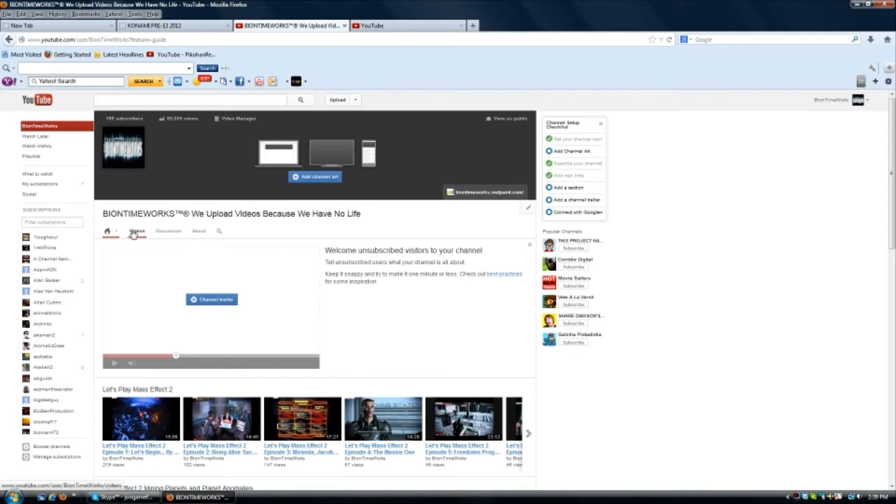
pyautogui.moveTo(144, 235)
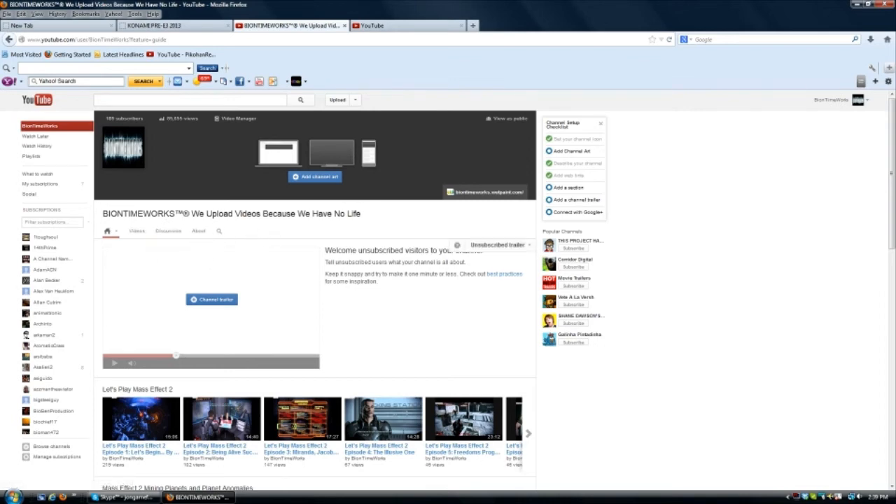
pyautogui.moveTo(434, 334)
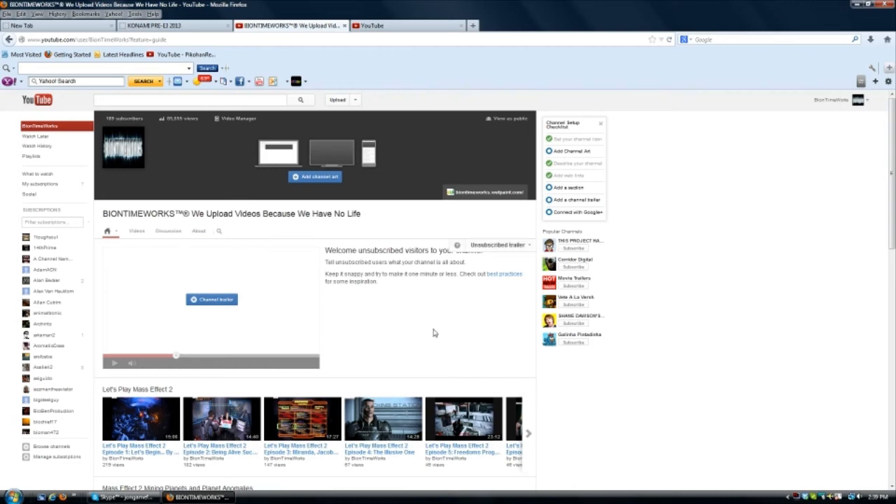
pyautogui.moveTo(501, 329)
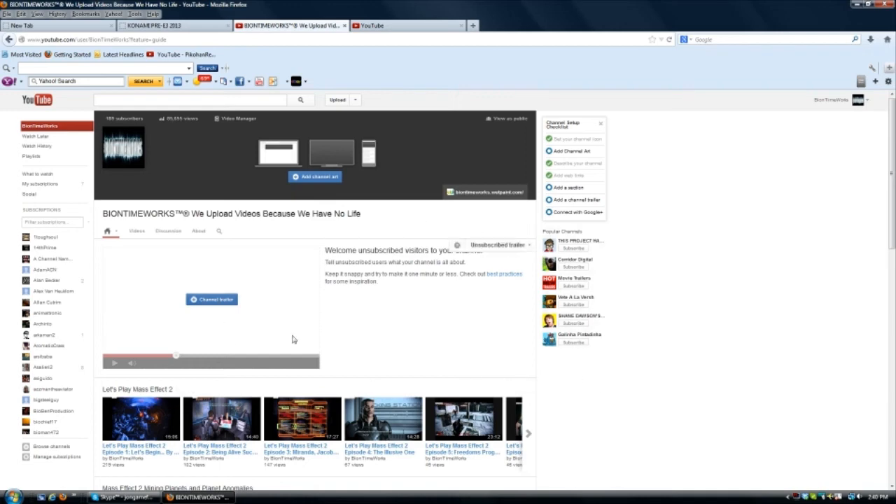
pyautogui.moveTo(585, 339)
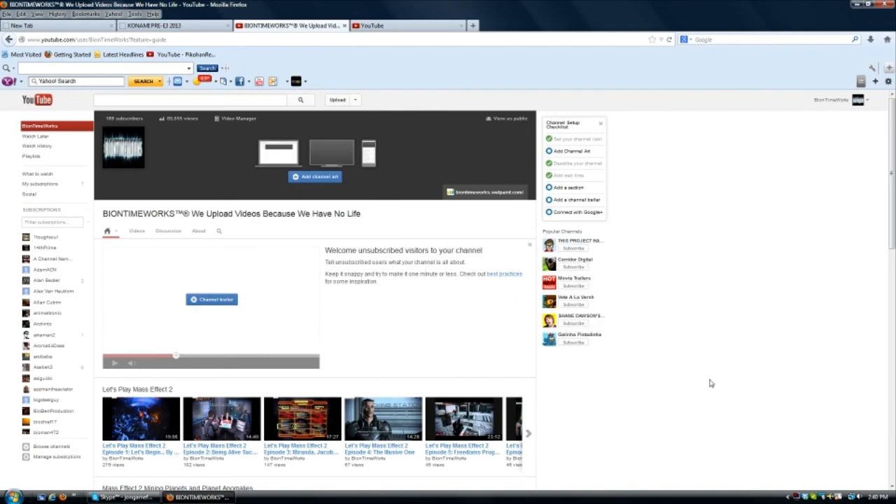
pyautogui.scroll(-3)
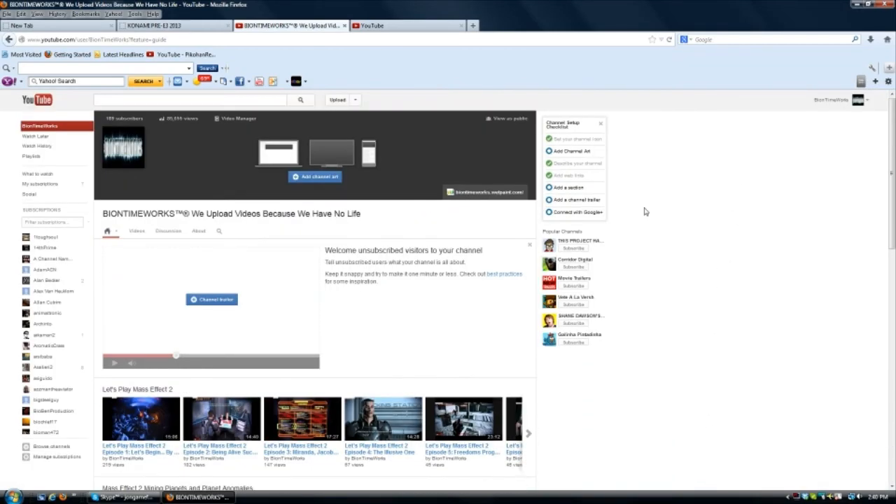
pyautogui.moveTo(639, 200)
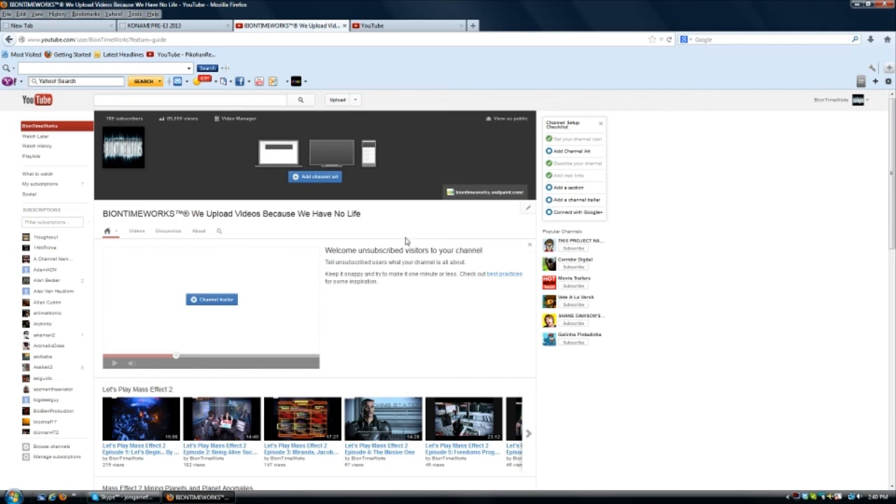
pyautogui.moveTo(432, 219)
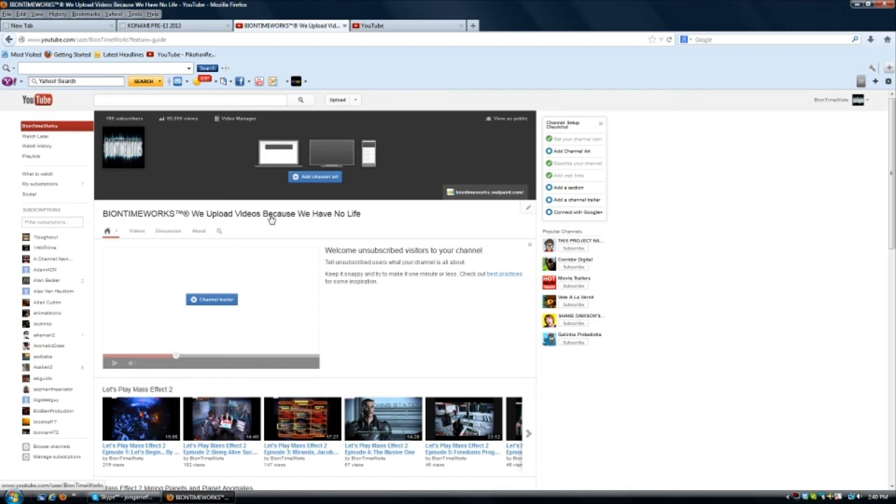
pyautogui.moveTo(343, 218)
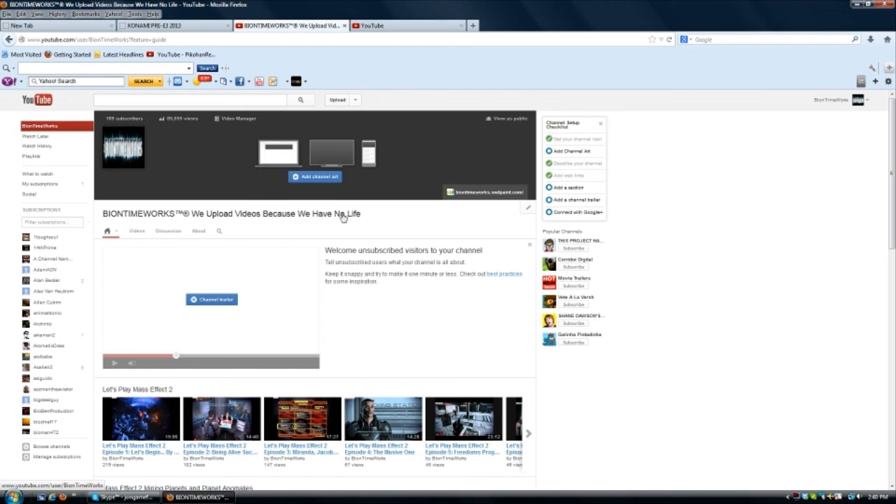
pyautogui.moveTo(386, 220)
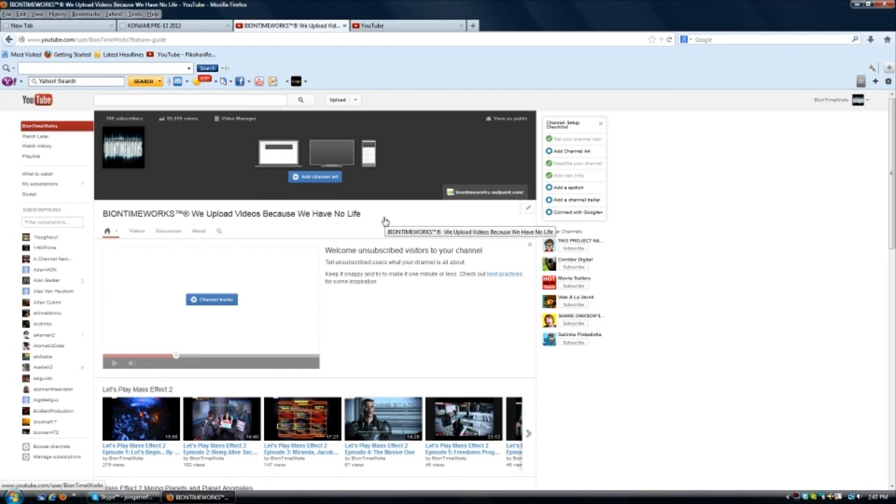
pyautogui.moveTo(703, 242)
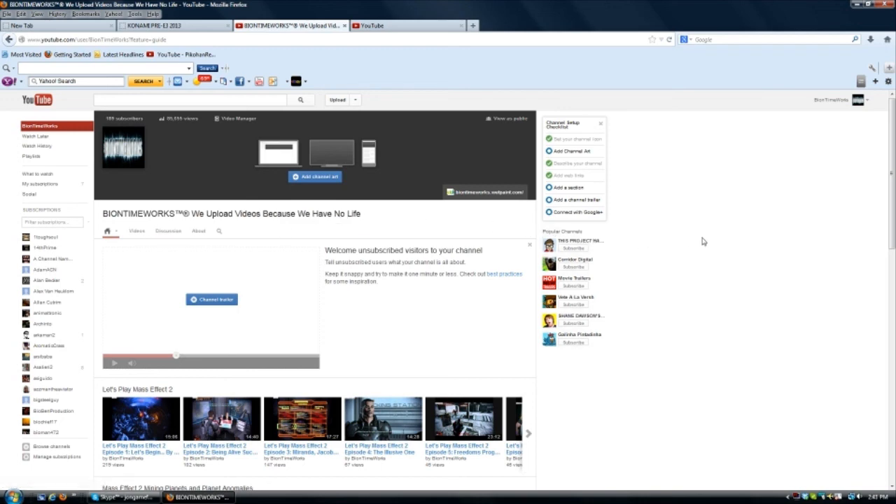